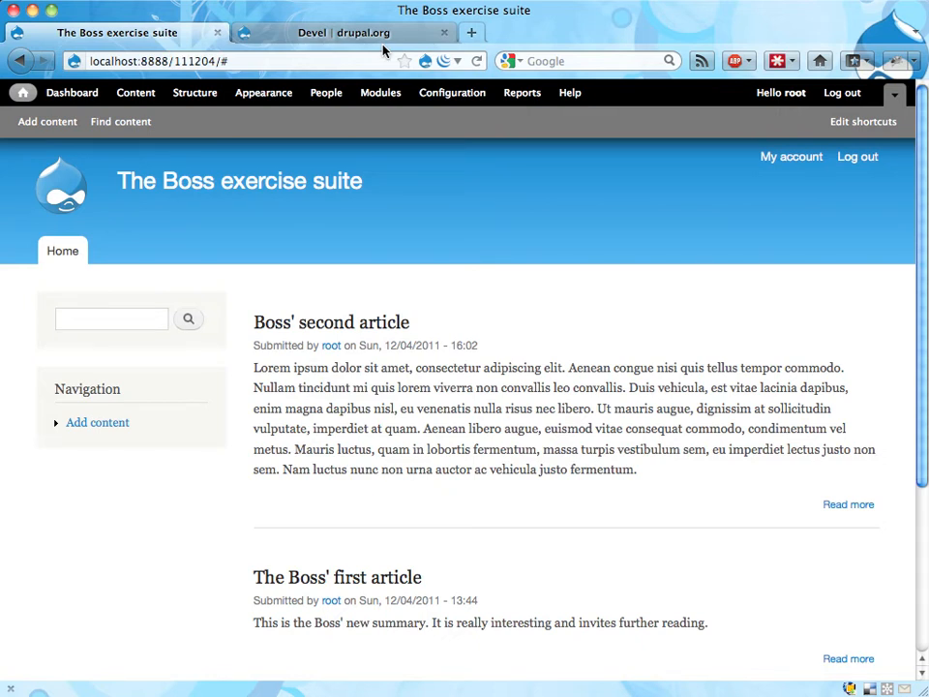
Step: Check the Devel project page on drupal.org, then open the local site's Modules list
click(348, 32)
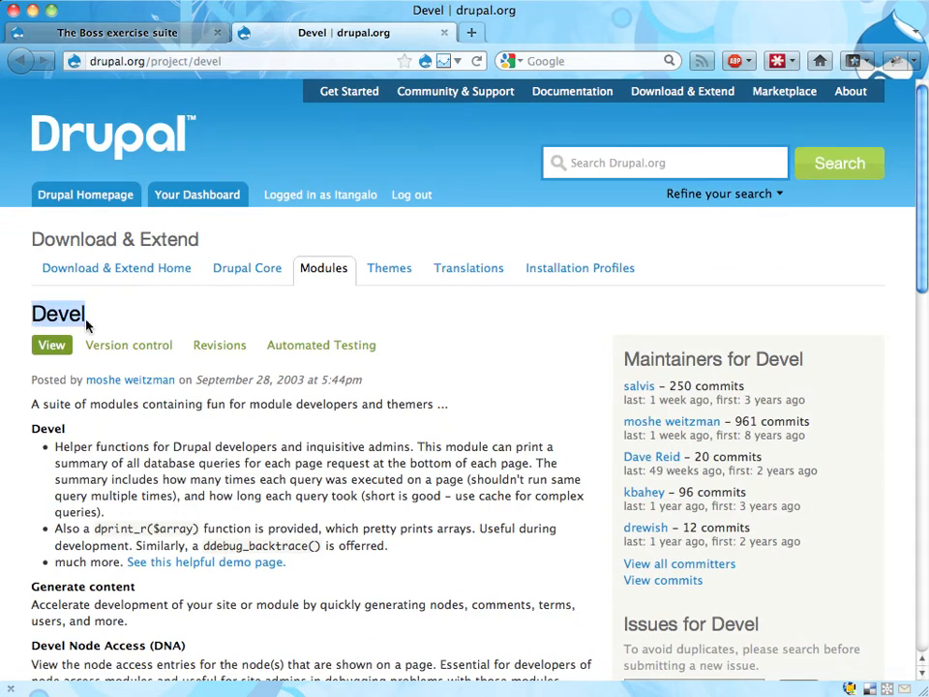
mouse_move(94, 324)
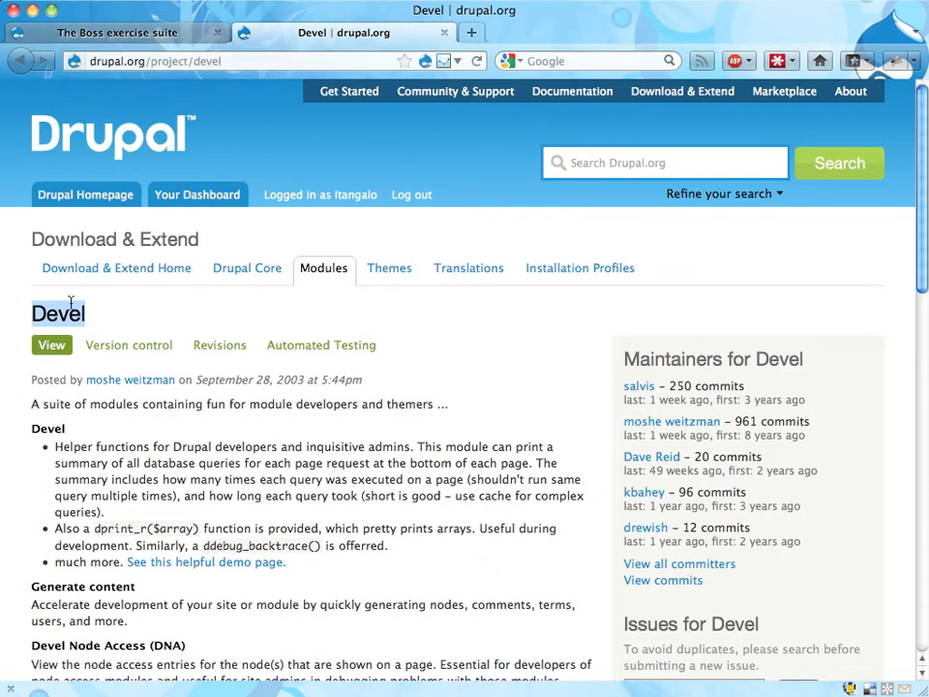
click(135, 32)
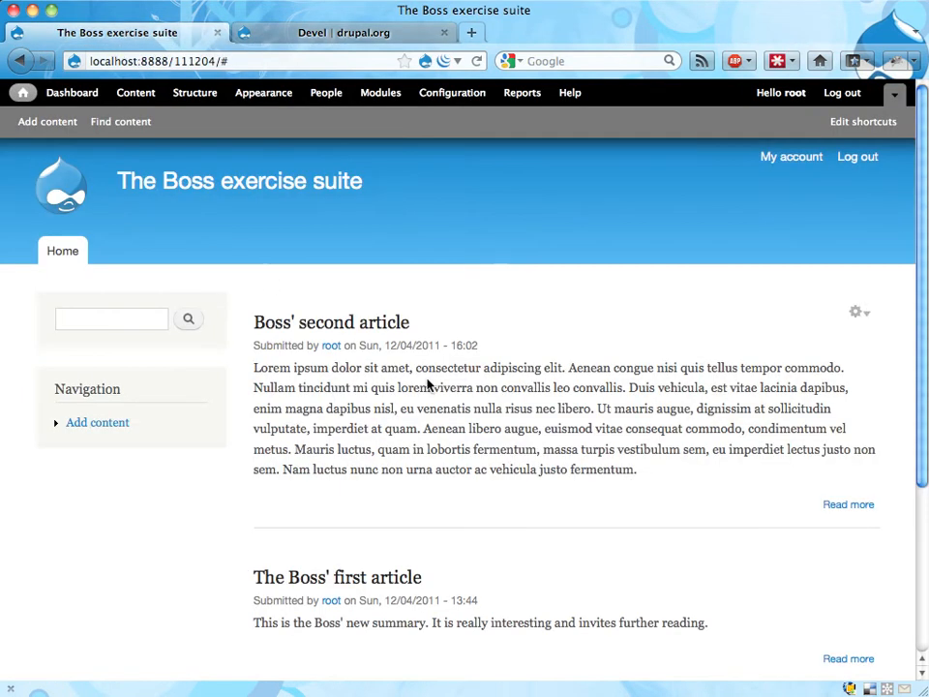
mouse_move(382, 104)
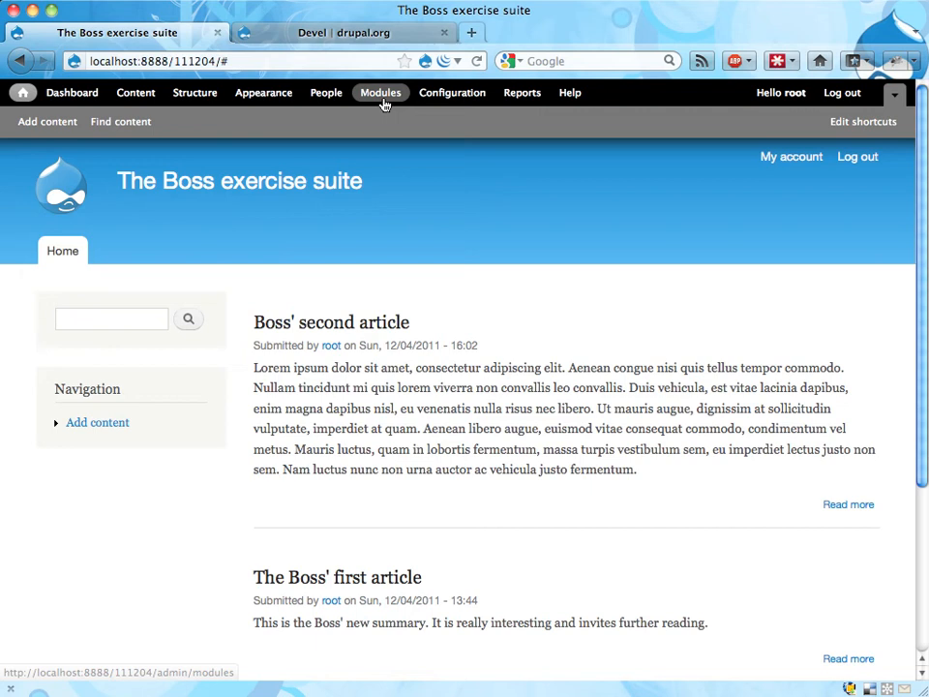
mouse_move(382, 101)
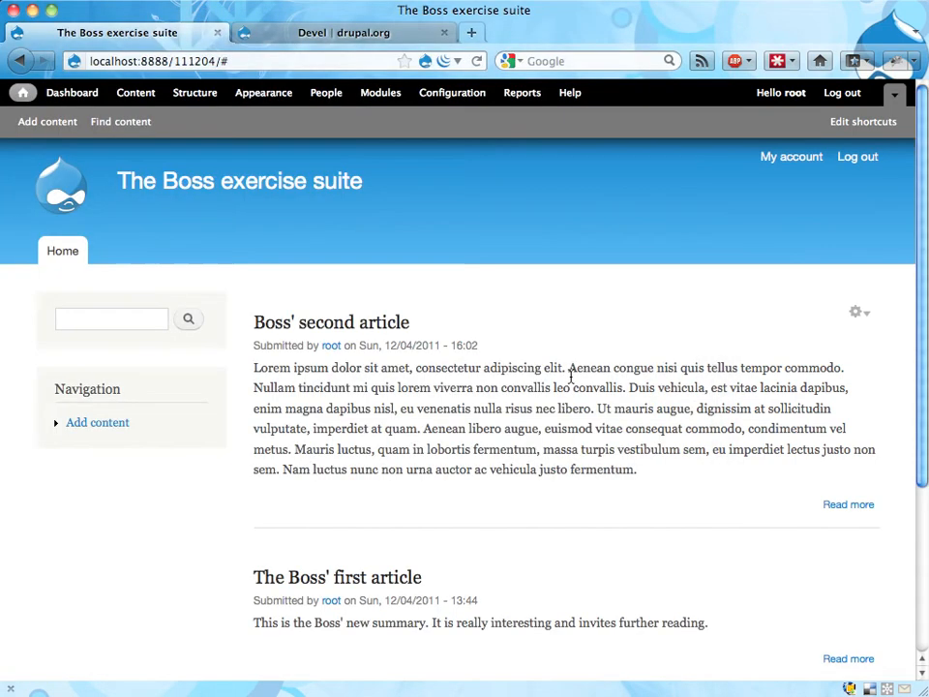
mouse_move(383, 102)
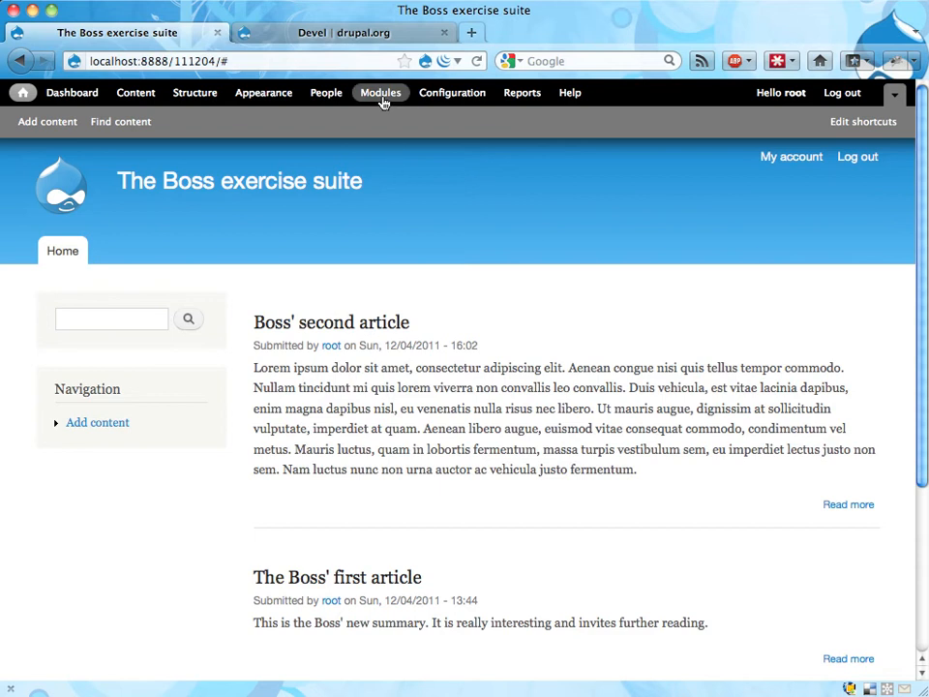
click(379, 91)
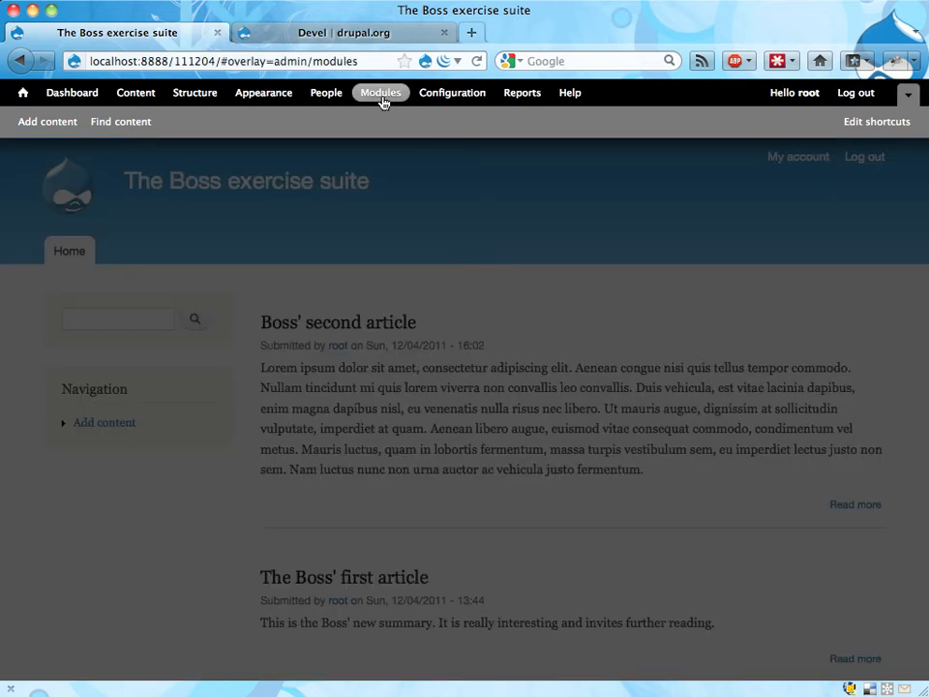
click(380, 92)
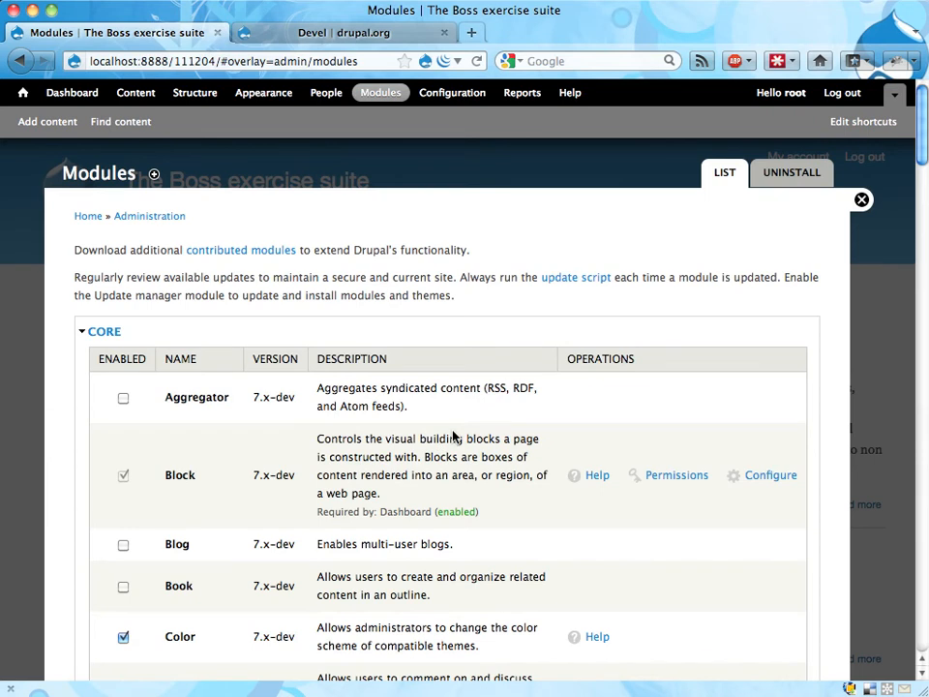
Step: Tick Devel generate under Development and save the module configuration
scroll(down, 3)
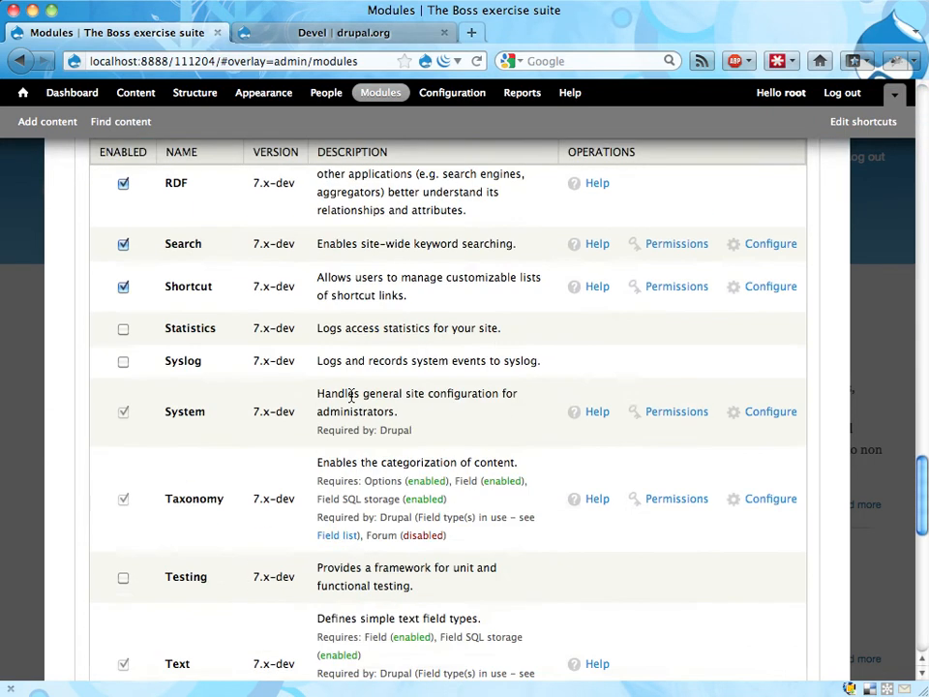
scroll(down, 3)
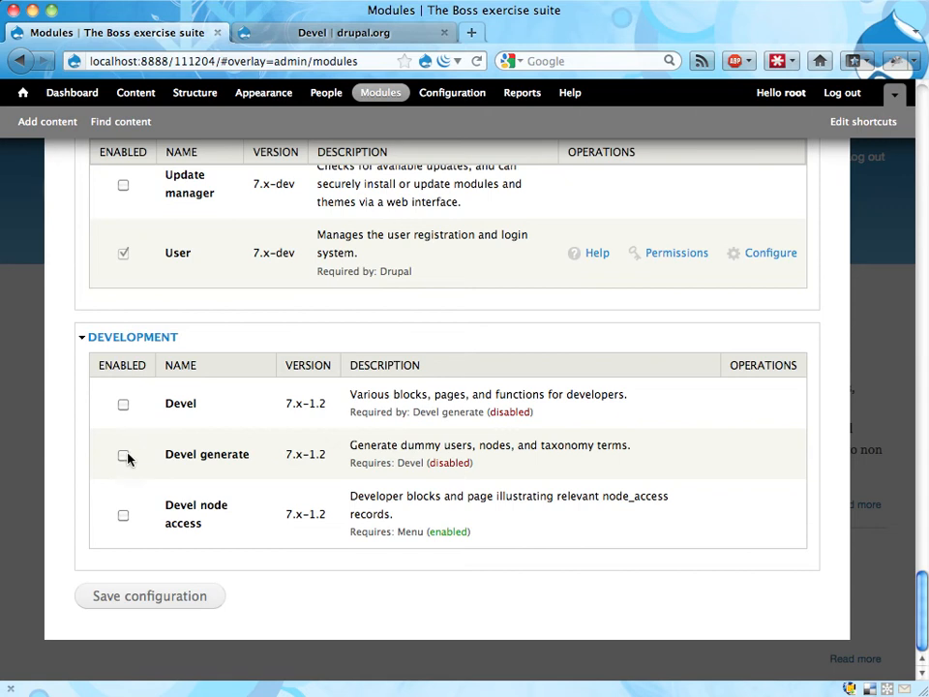
click(121, 454)
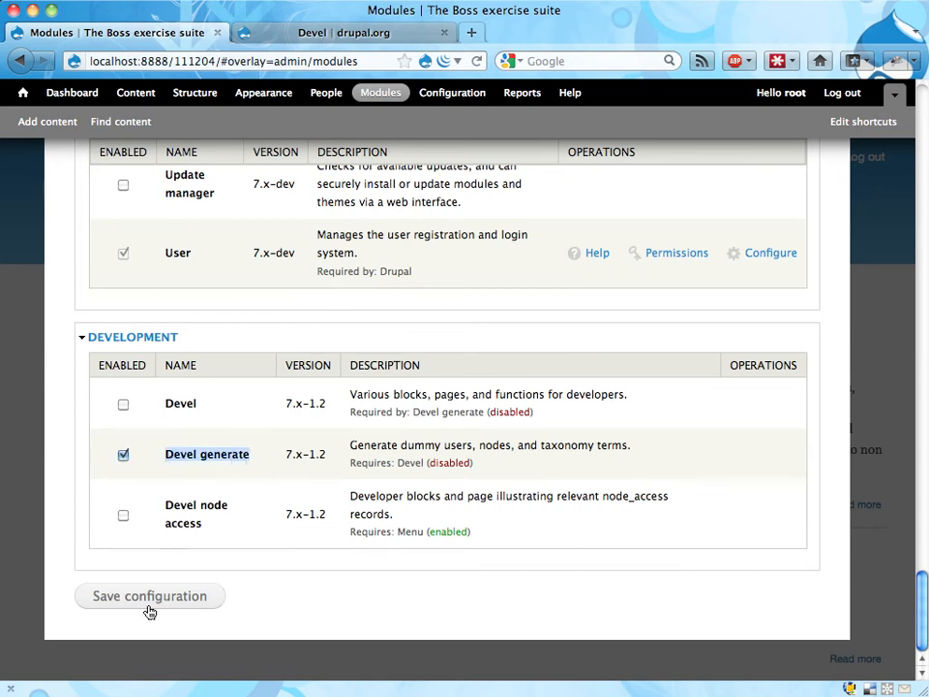
click(149, 597)
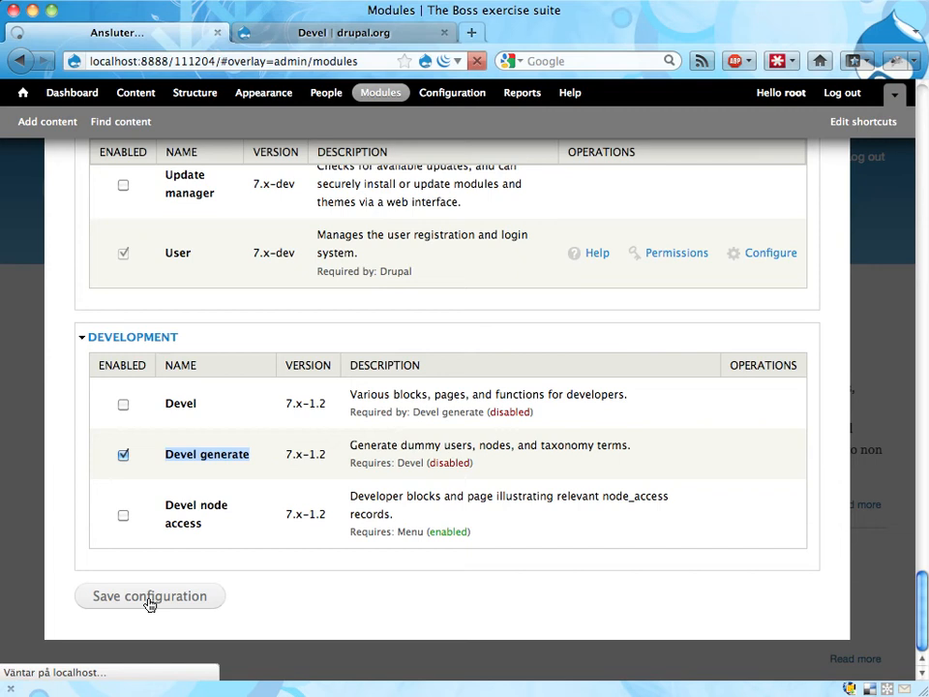
click(149, 596)
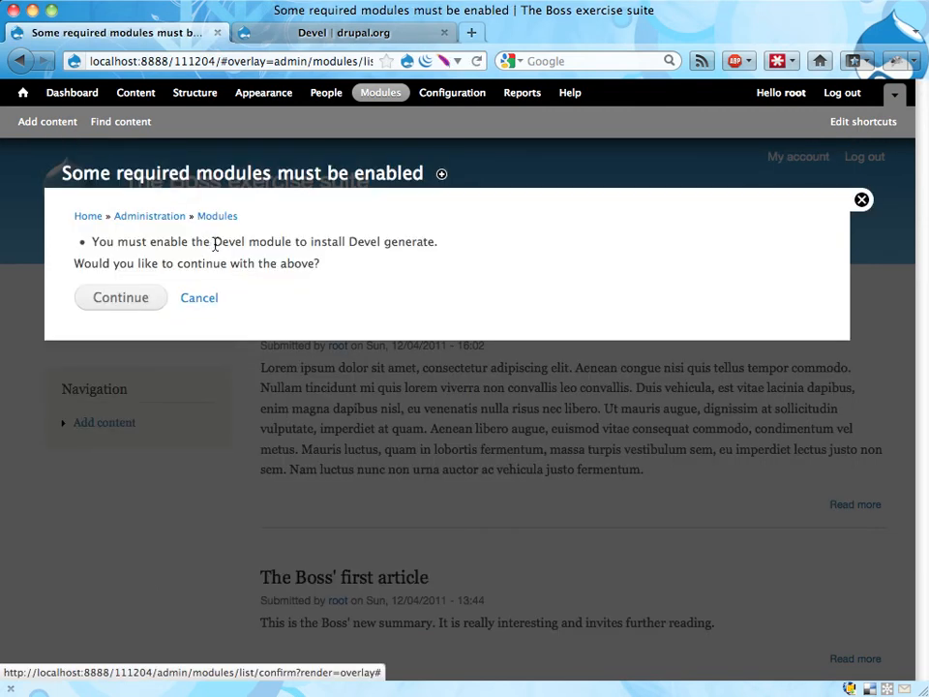
Step: Accept the dependency prompt so both Devel and Devel generate are enabled
double_click(228, 241)
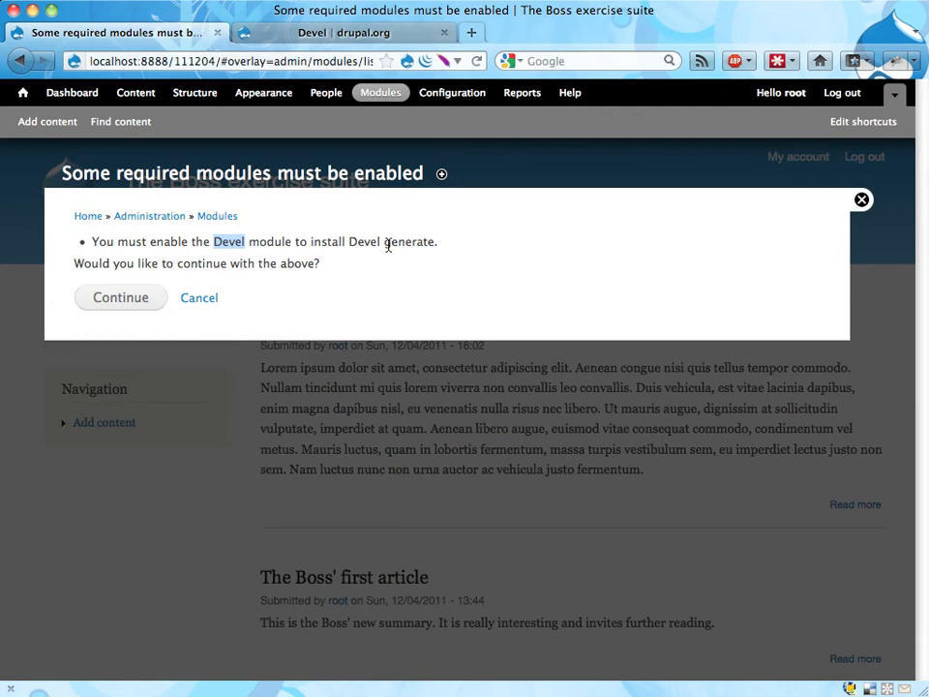
click(120, 297)
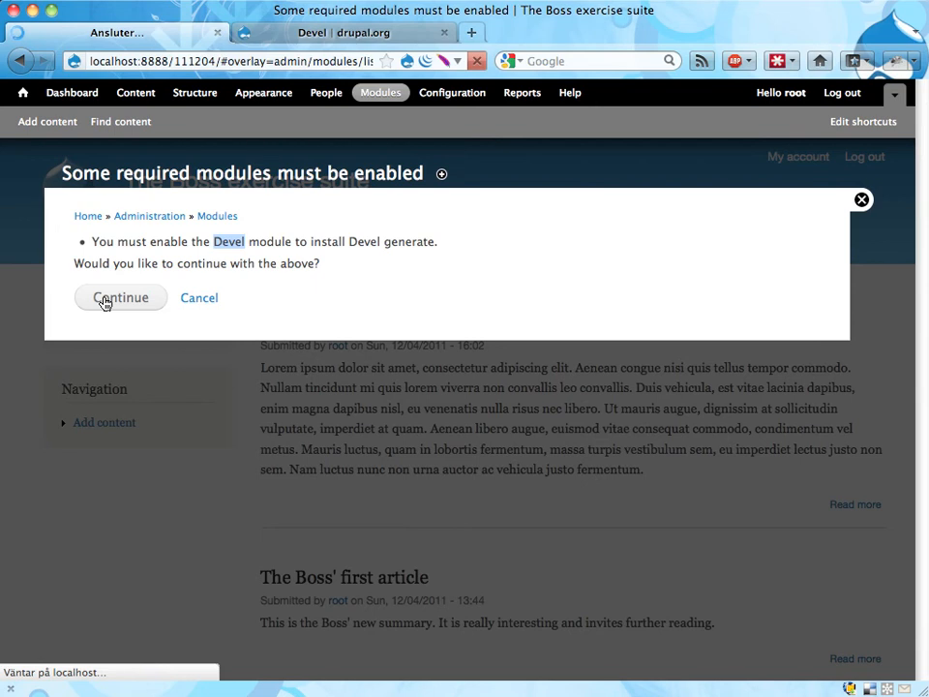
click(120, 297)
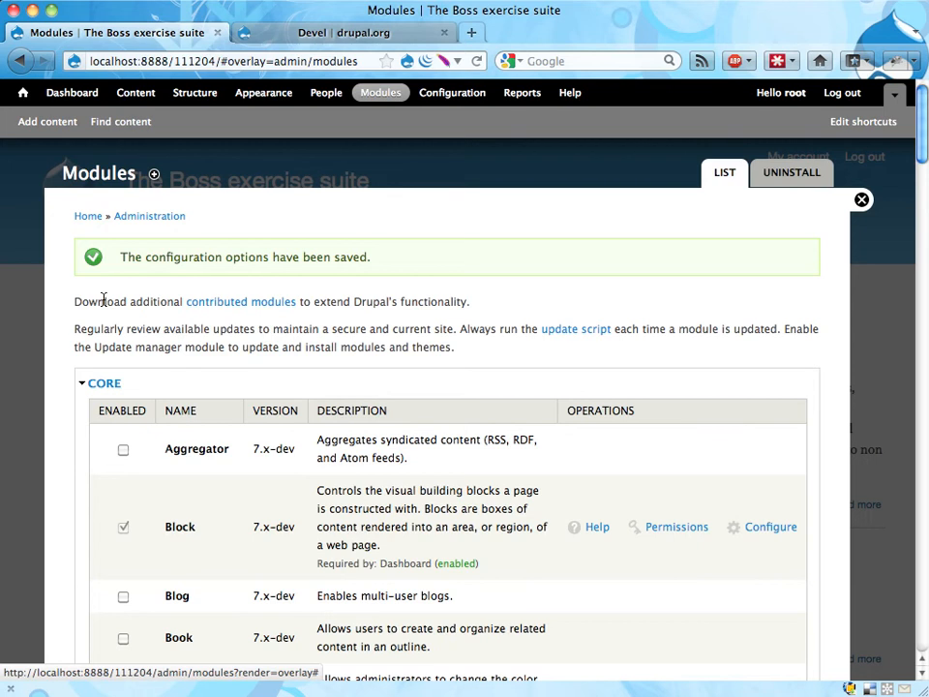
mouse_move(799, 211)
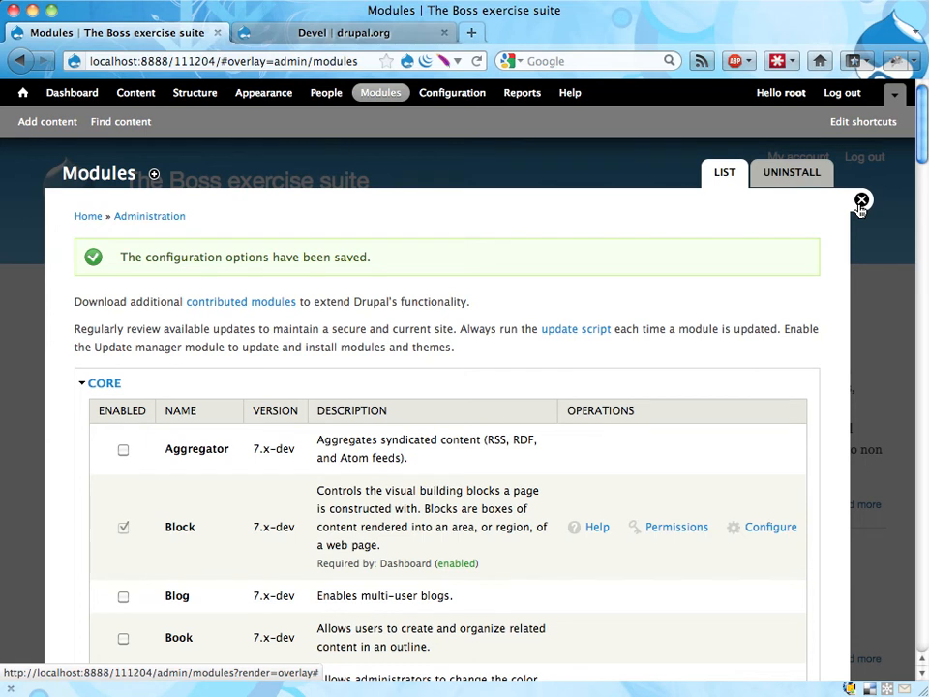
Step: Leave the Modules overlay and go through Configuration's Development section to Generate content
click(862, 198)
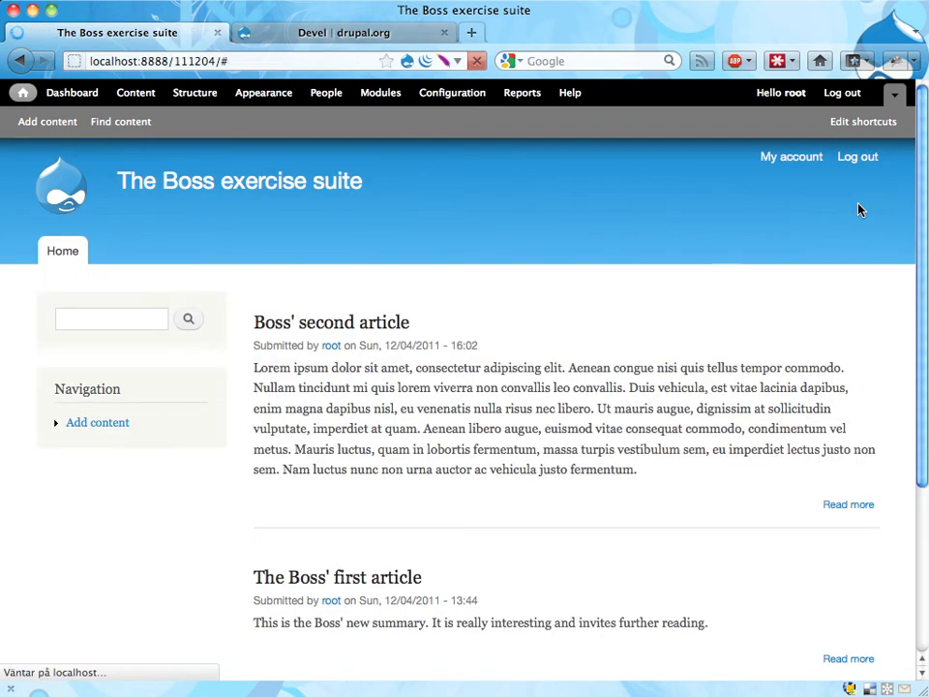
mouse_move(452, 92)
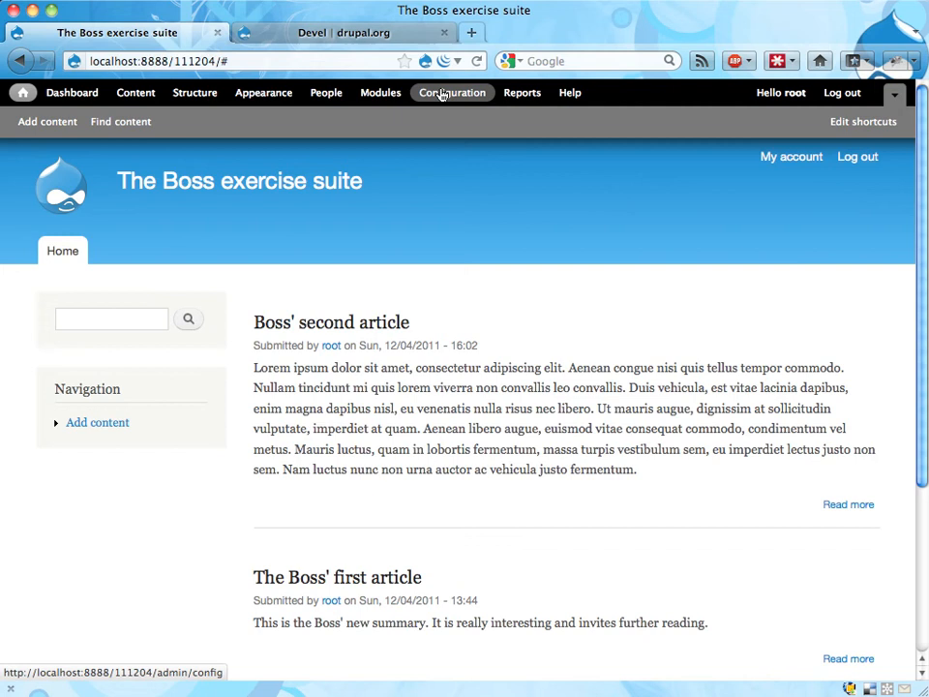
mouse_move(443, 97)
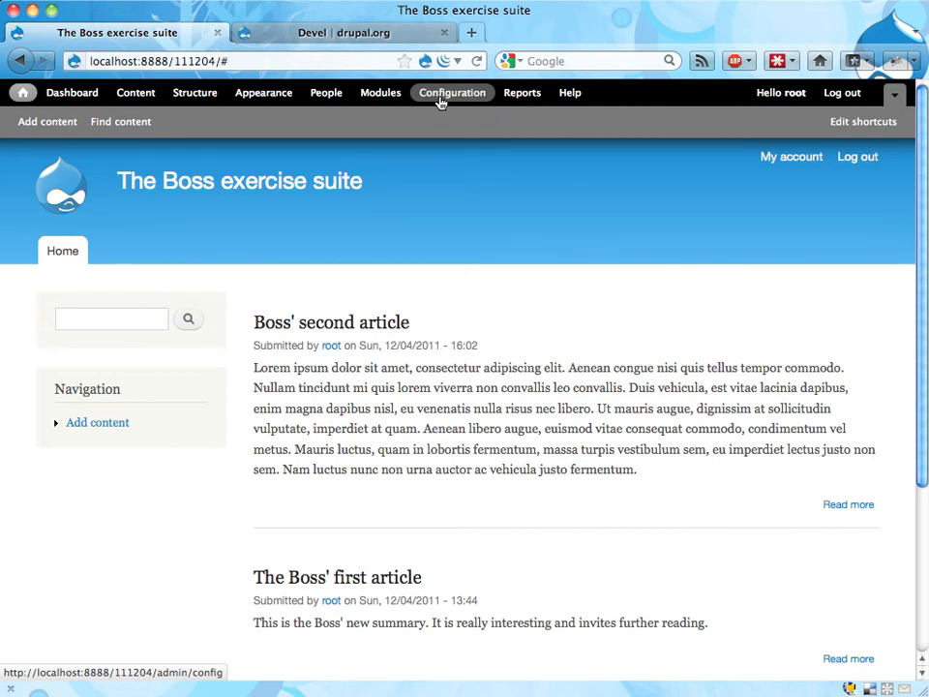
click(452, 92)
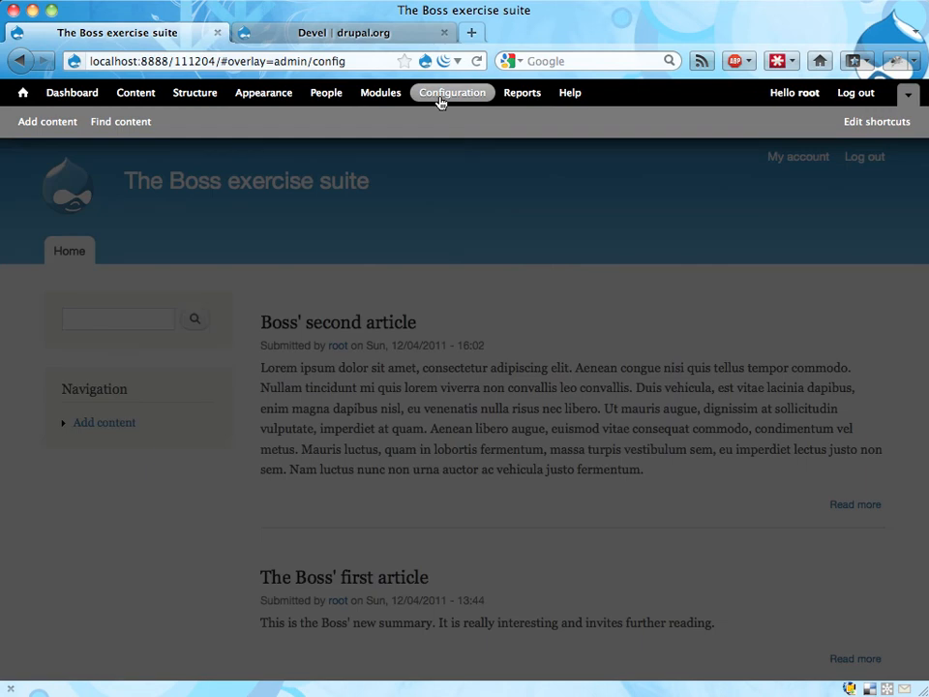
click(452, 92)
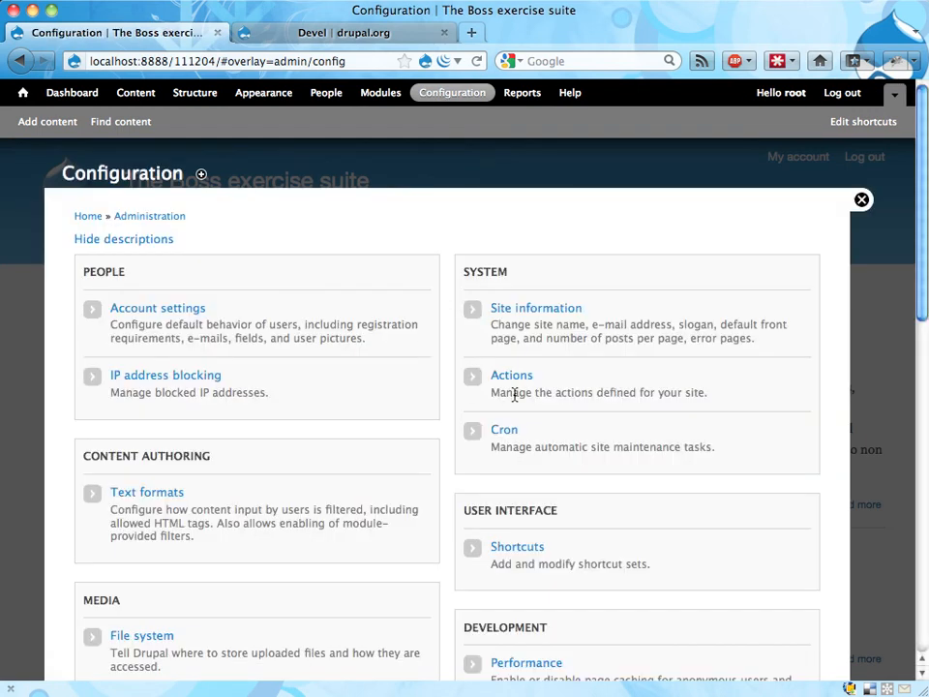
scroll(down, 3)
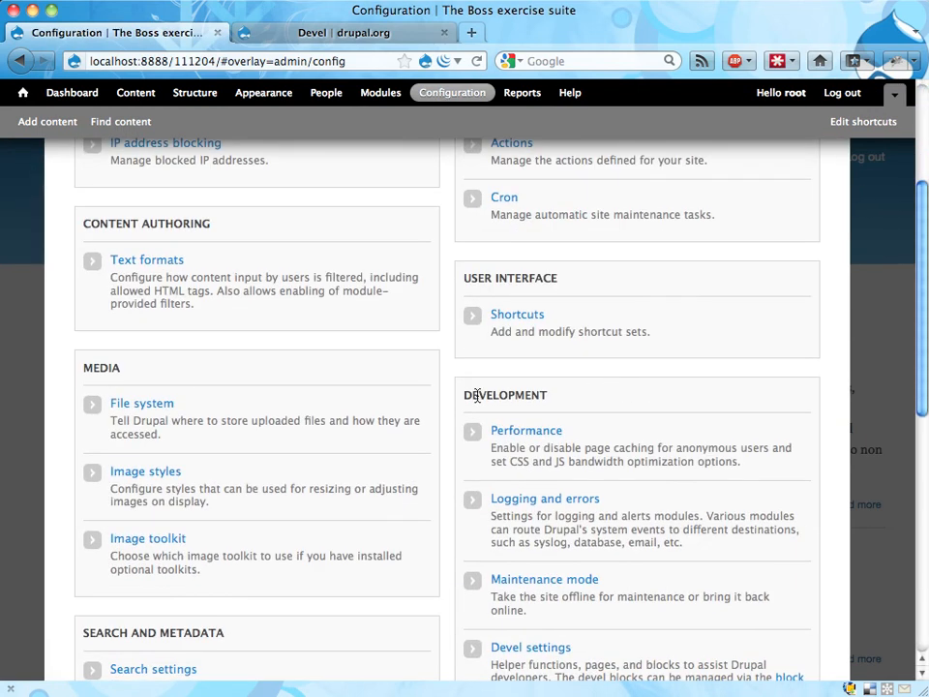
scroll(down, 3)
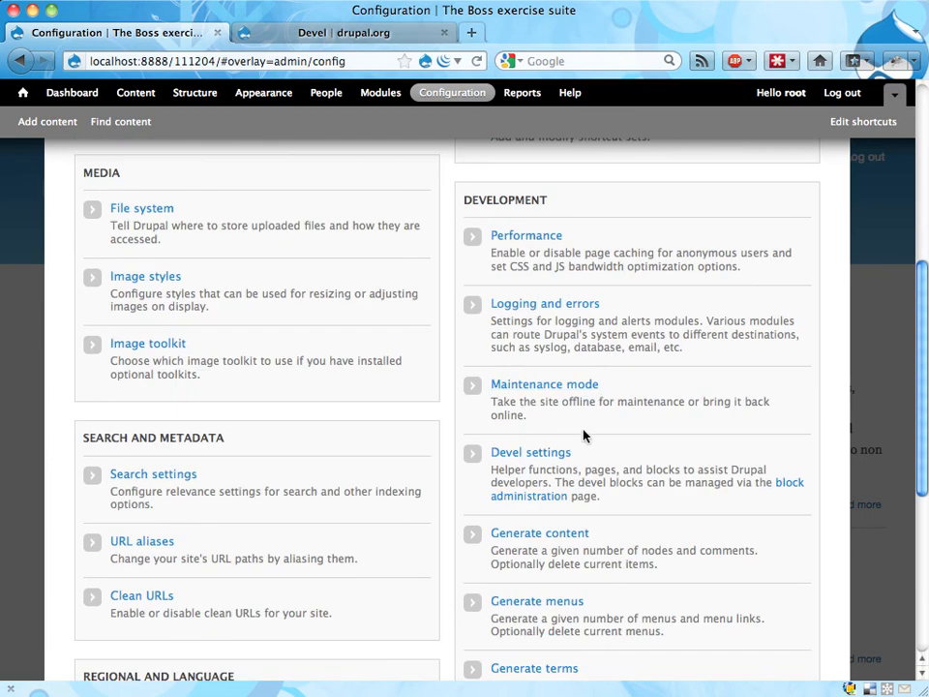
scroll(down, 3)
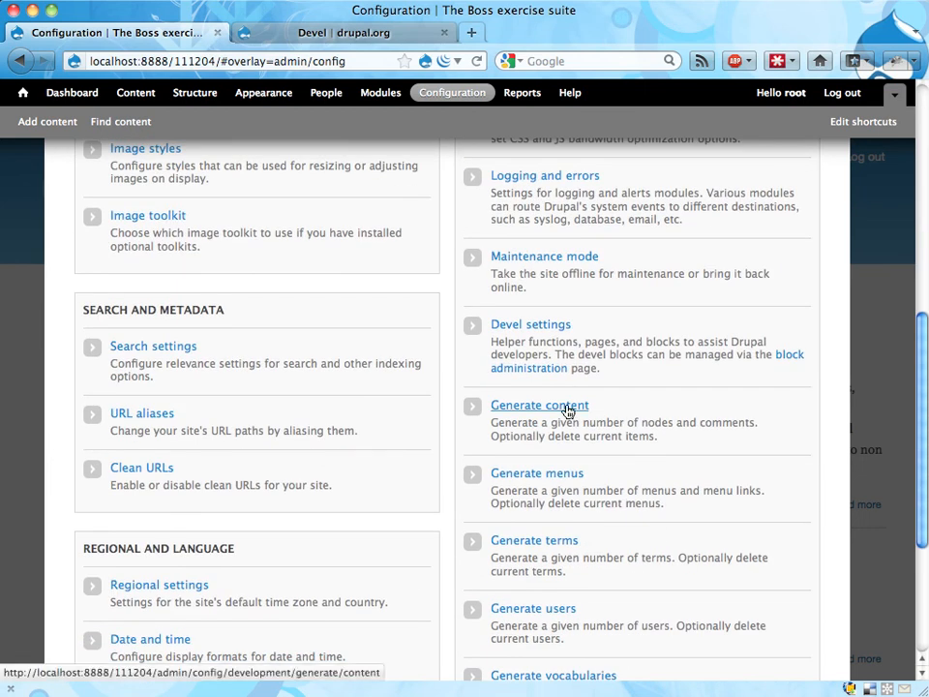
click(539, 404)
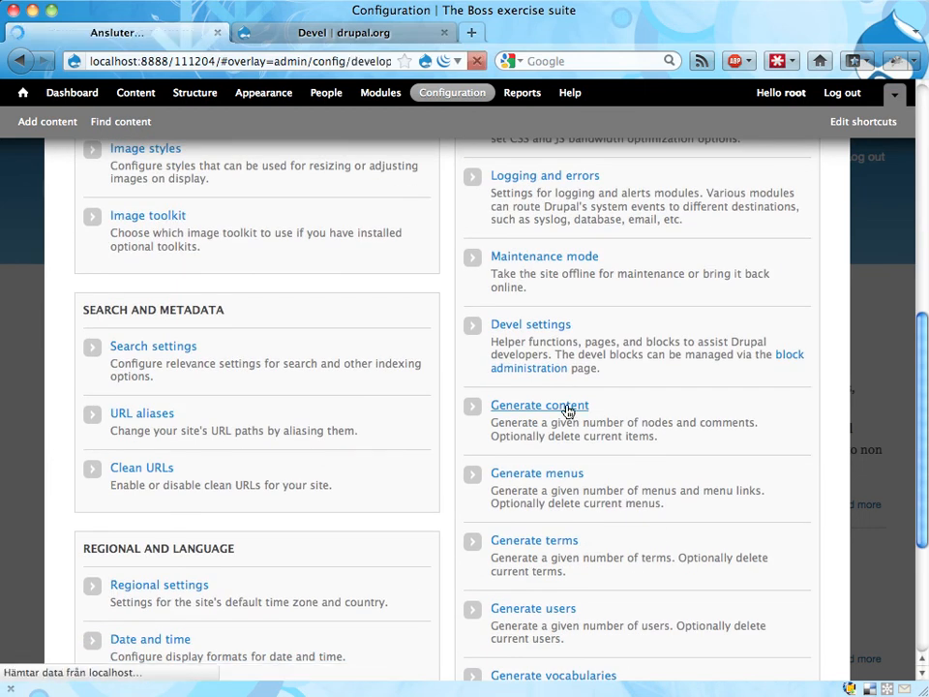
click(539, 404)
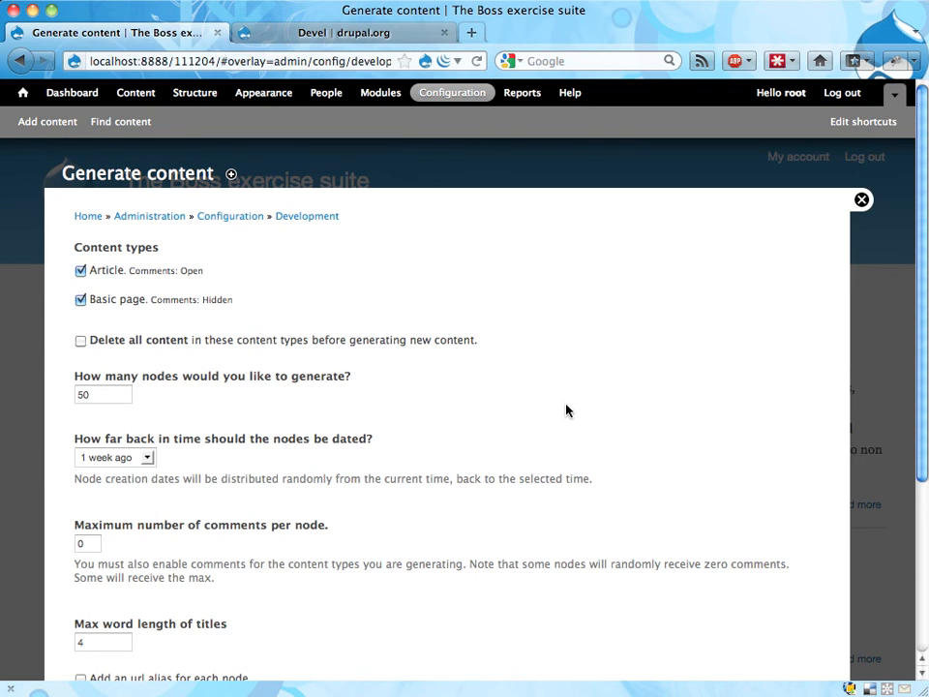
Step: Generate 50 Article and Basic page nodes with at most 2 comments per node
scroll(down, 3)
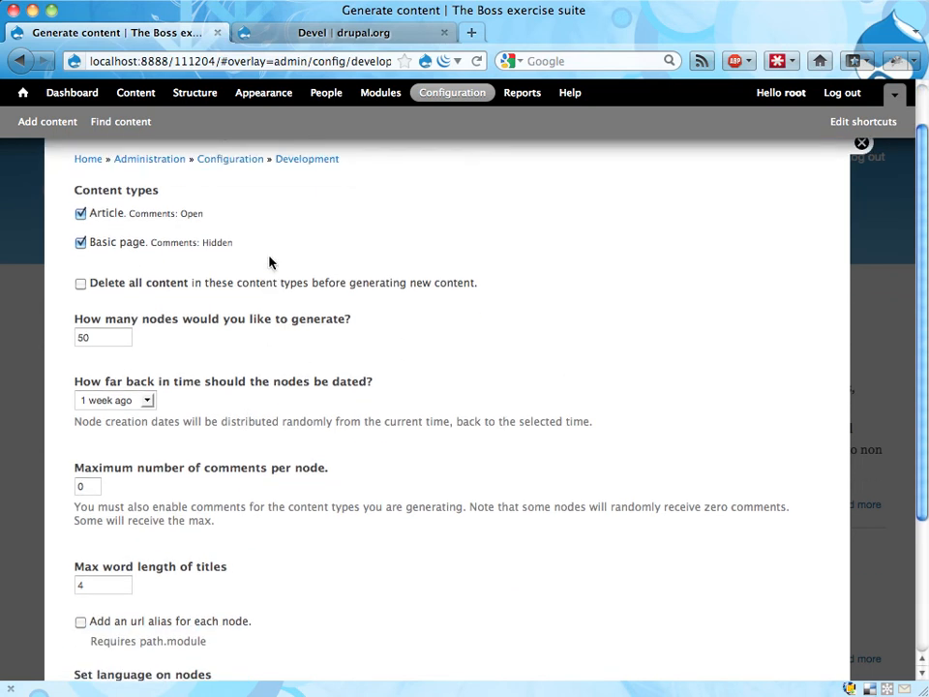
mouse_move(199, 397)
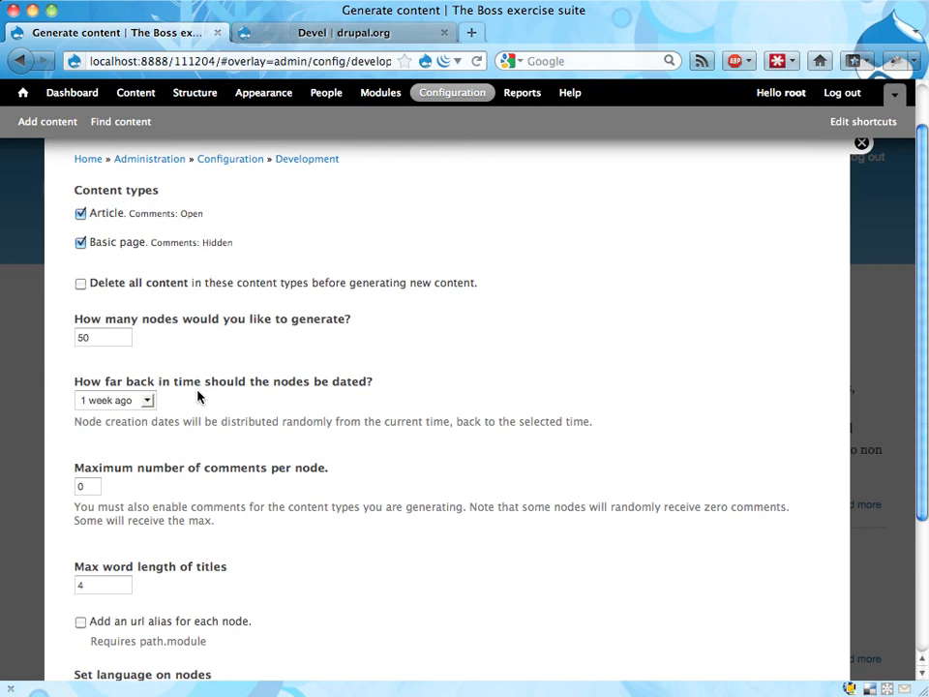
mouse_move(160, 333)
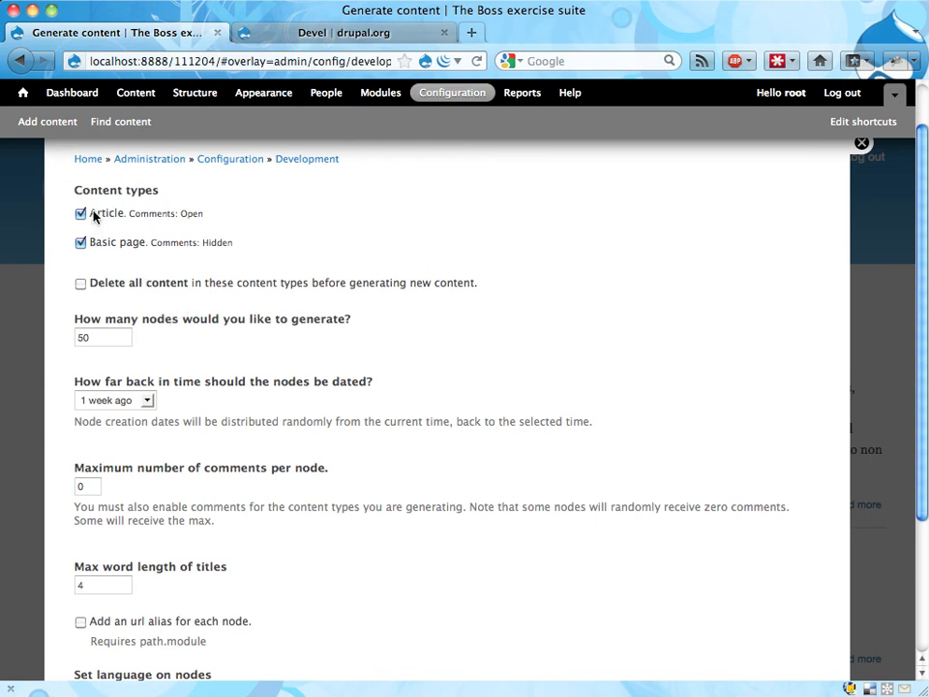
double_click(105, 213)
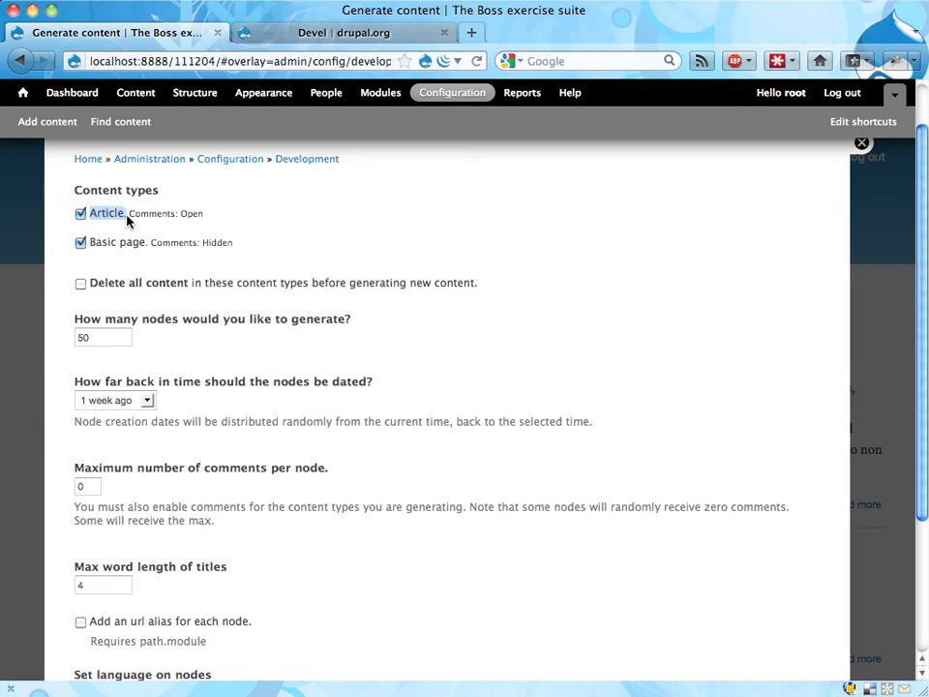
scroll(down, 3)
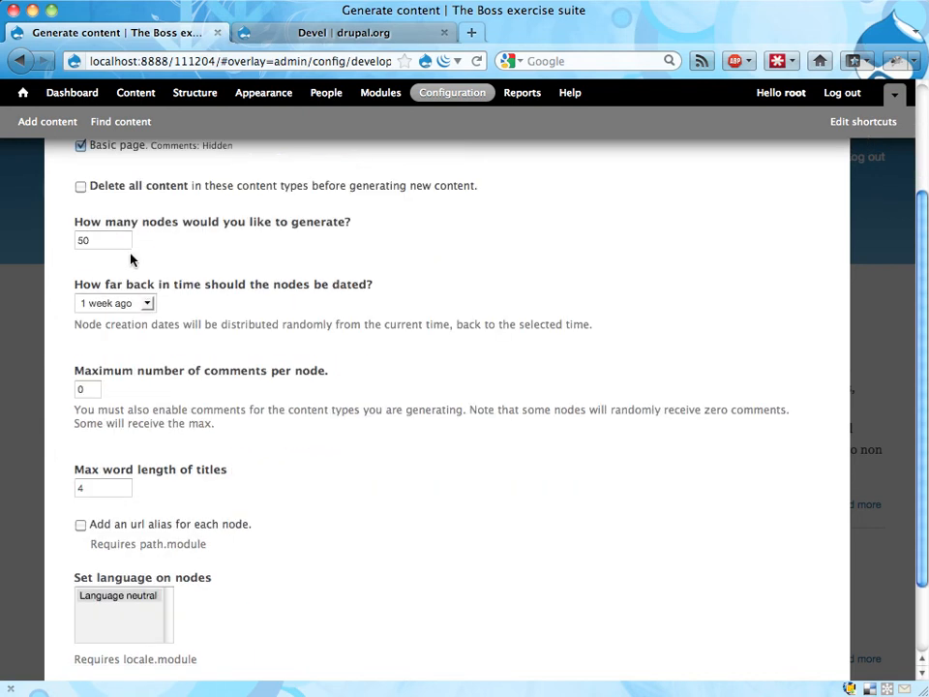
scroll(down, 3)
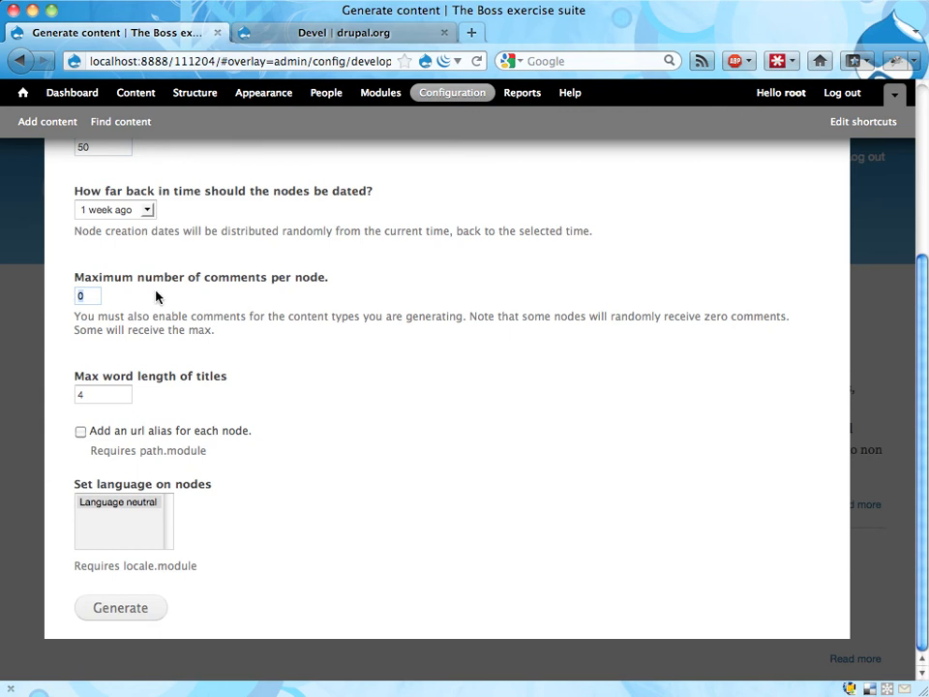
text(2)
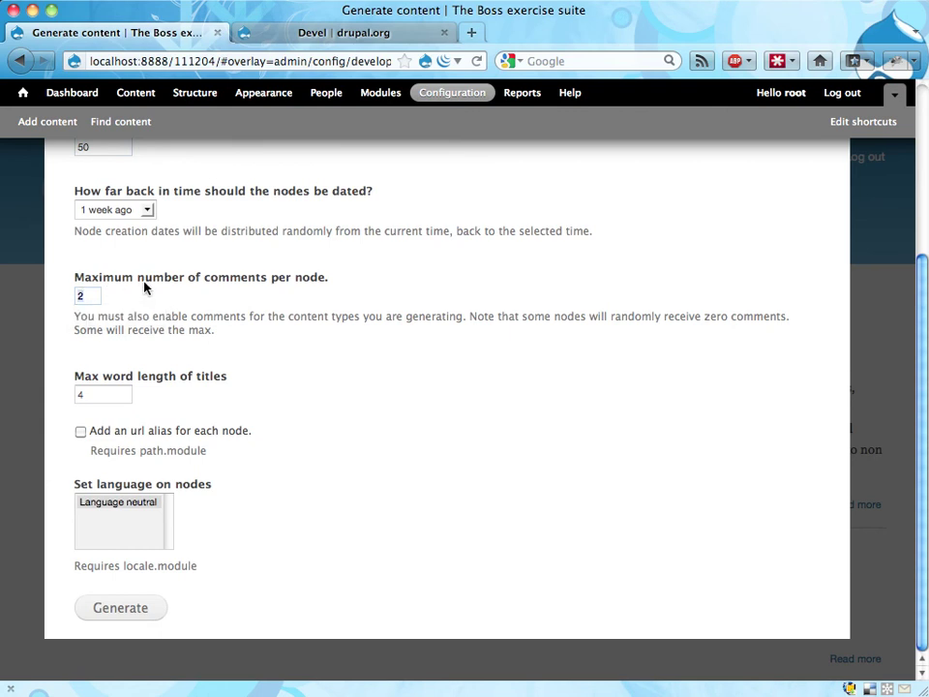
mouse_move(359, 274)
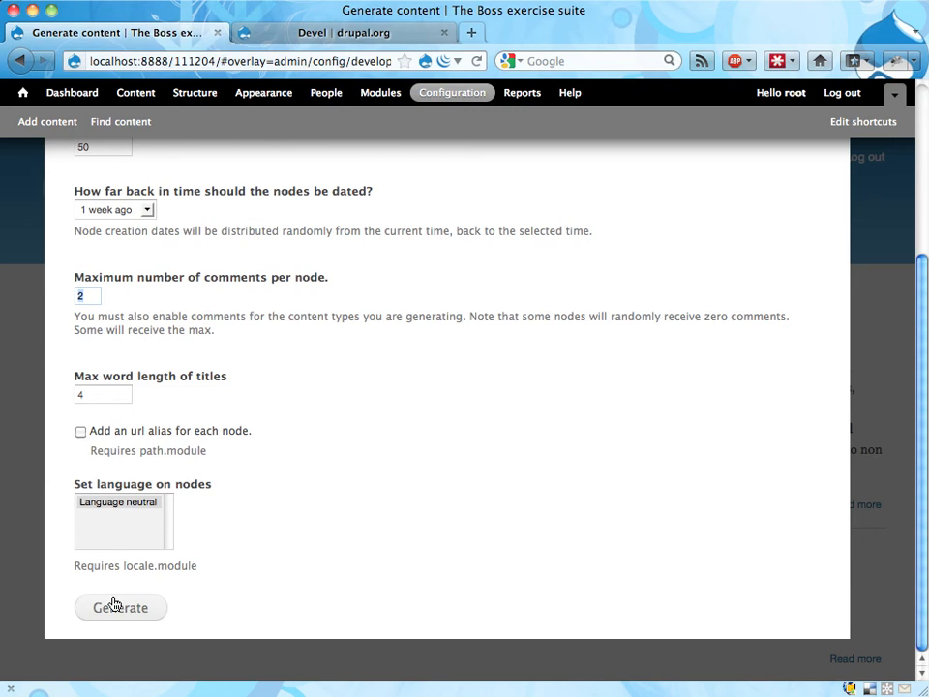
click(119, 607)
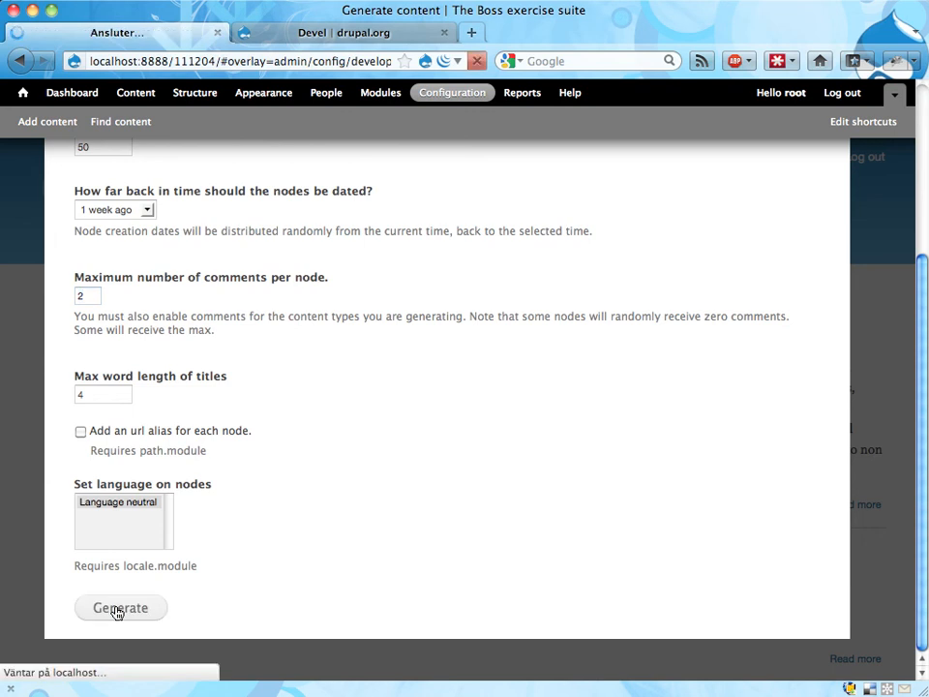
click(119, 607)
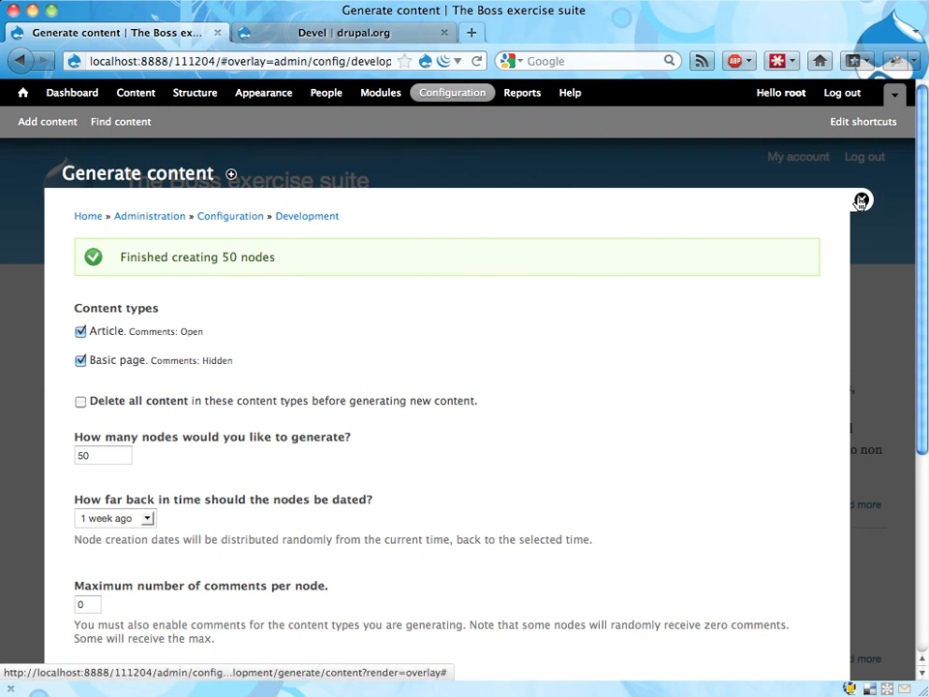
Step: Close the generation overlay and browse the front page's lorem-ipsum dummy articles
click(859, 200)
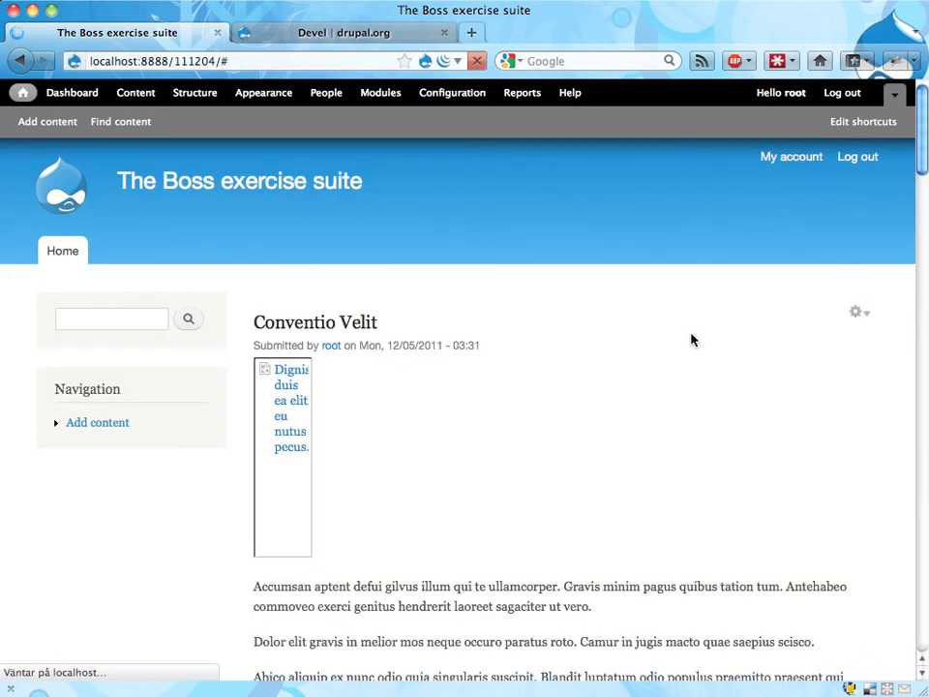
scroll(down, 3)
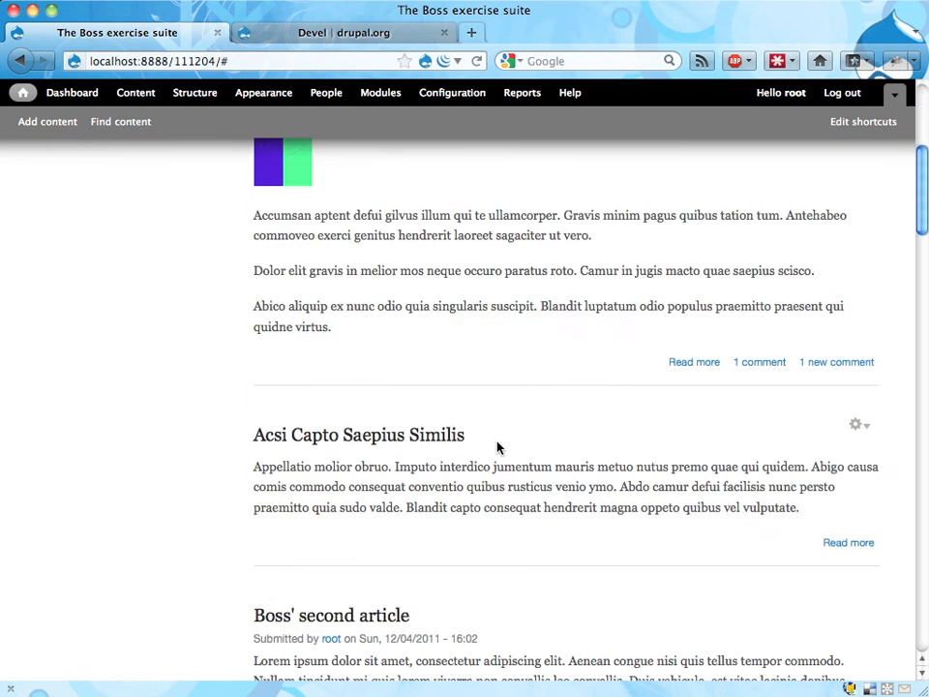
scroll(up, 3)
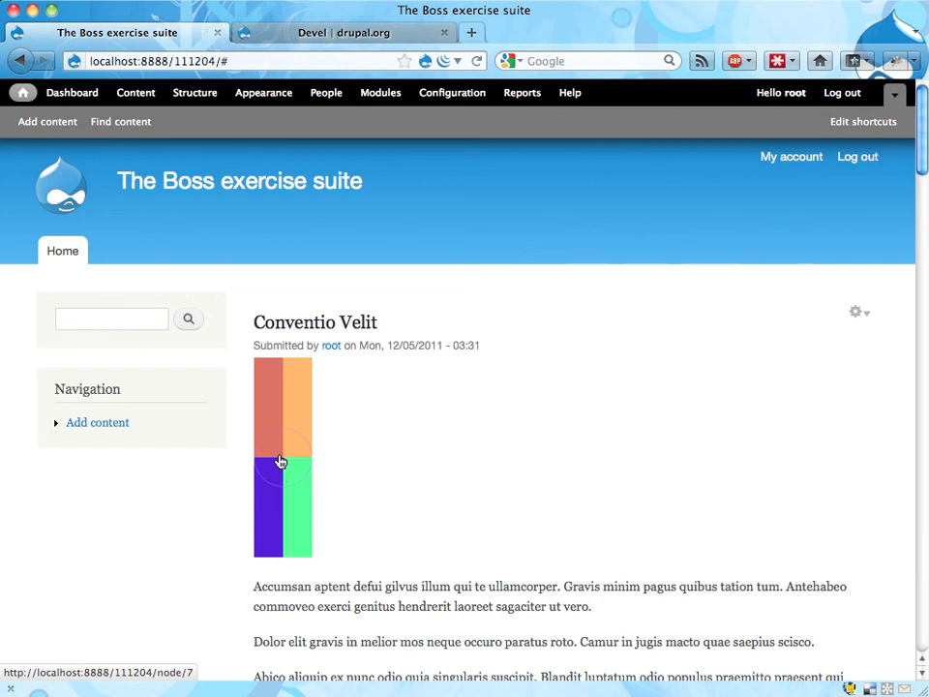
scroll(down, 3)
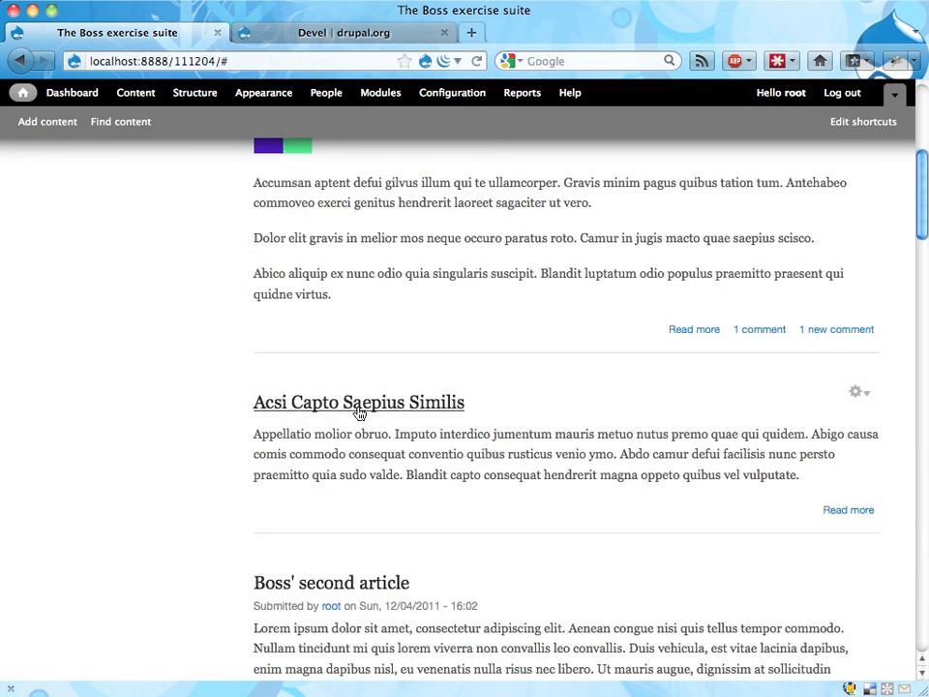
drag(327, 434, 387, 475)
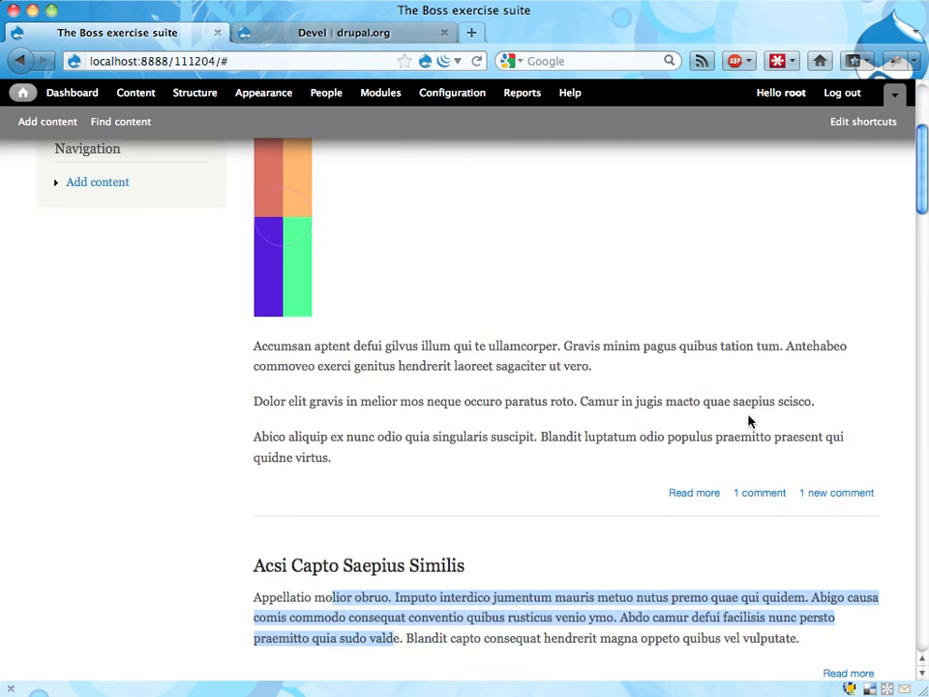
scroll(down, 3)
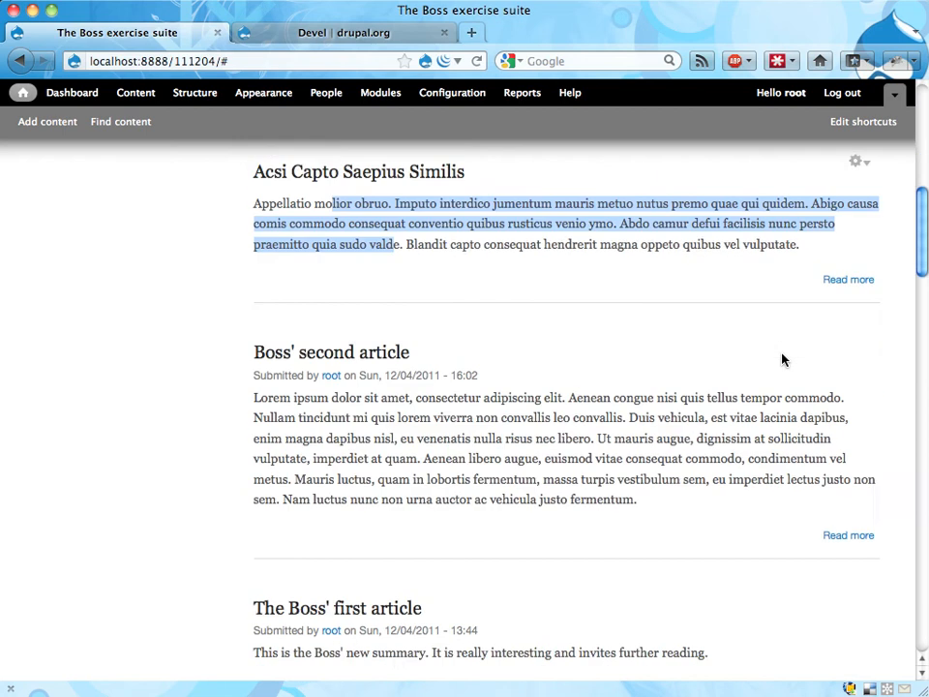
scroll(down, 3)
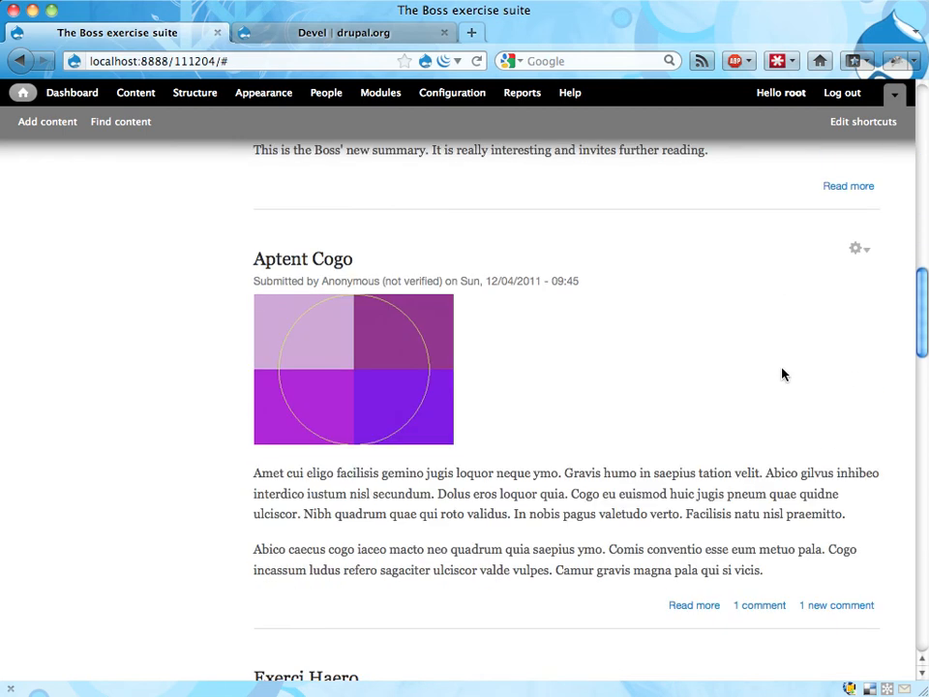